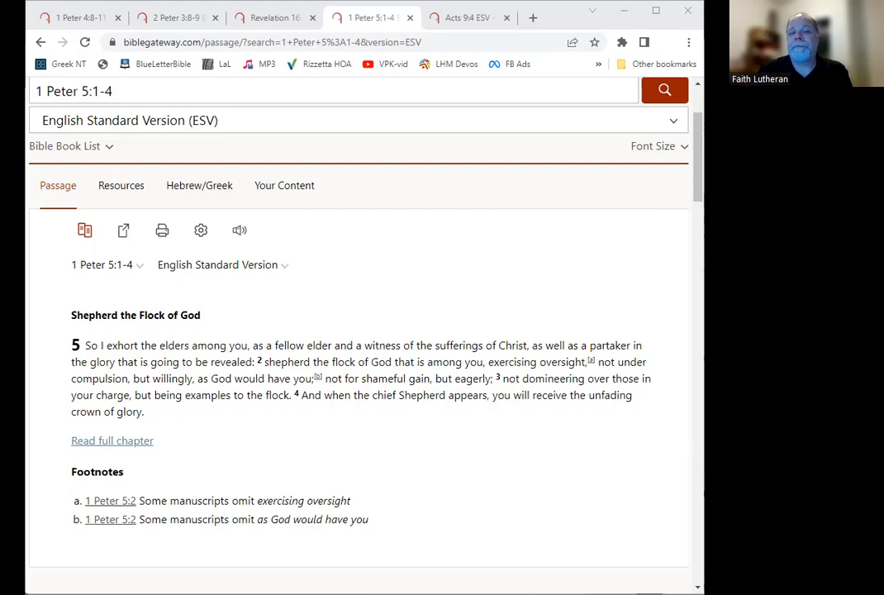
{"action": "mouse_move", "coordinate": [155, 191]}
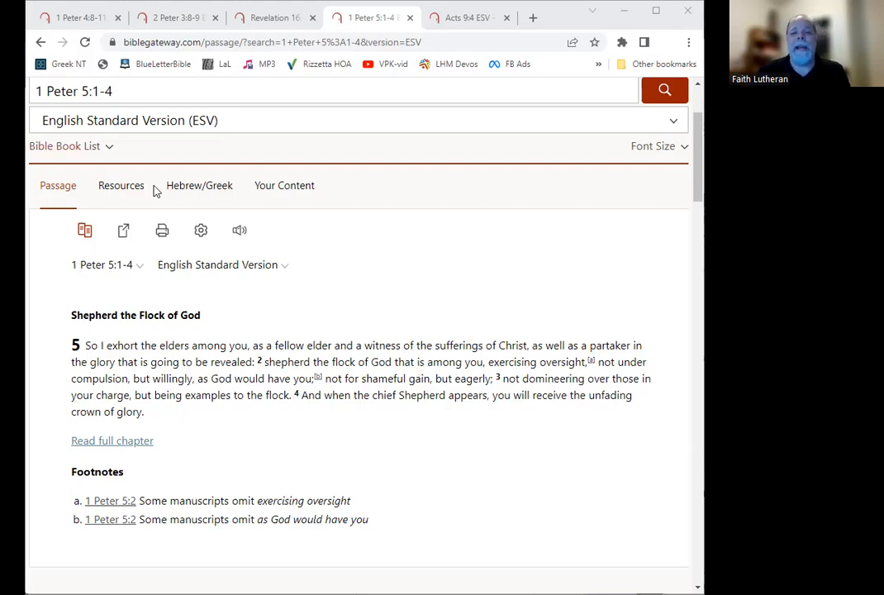